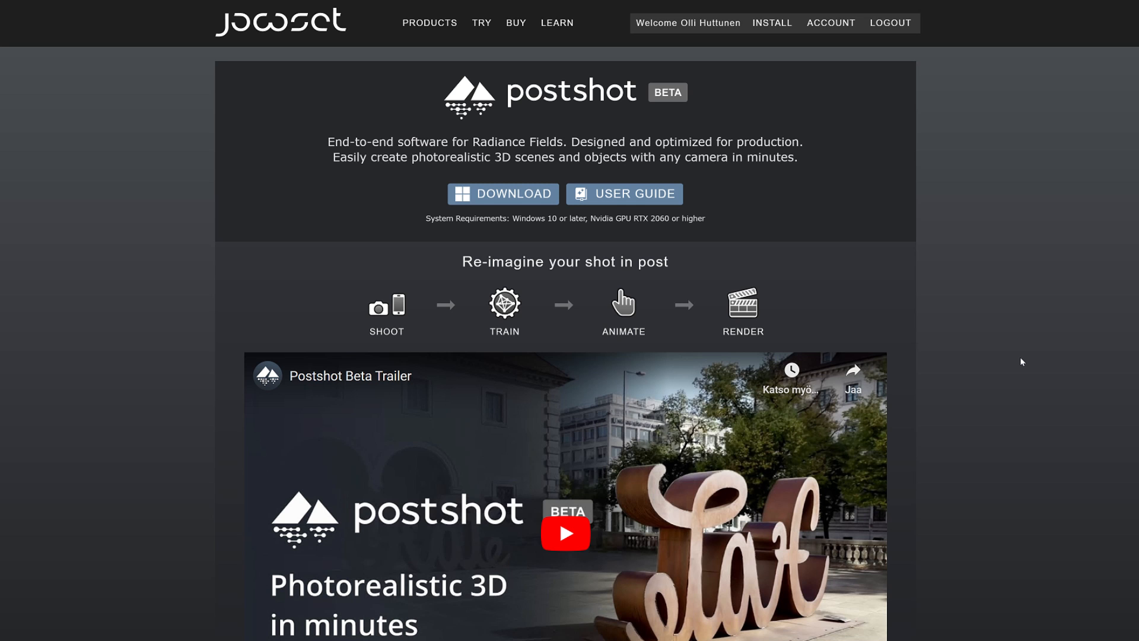
pyautogui.scroll(-3)
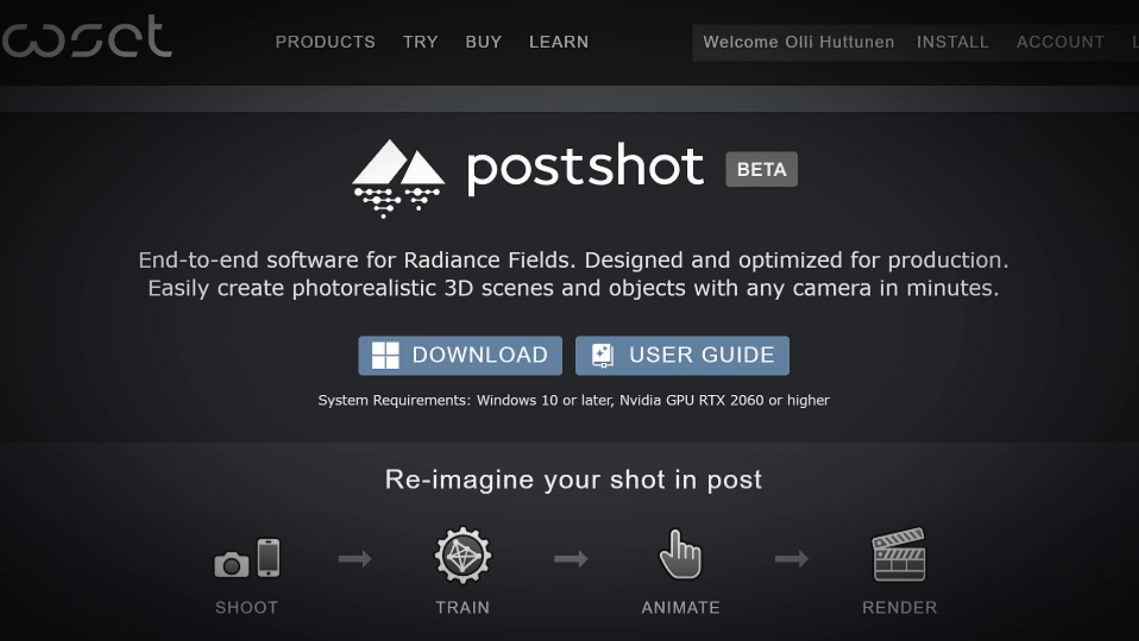
pyautogui.moveTo(461, 367)
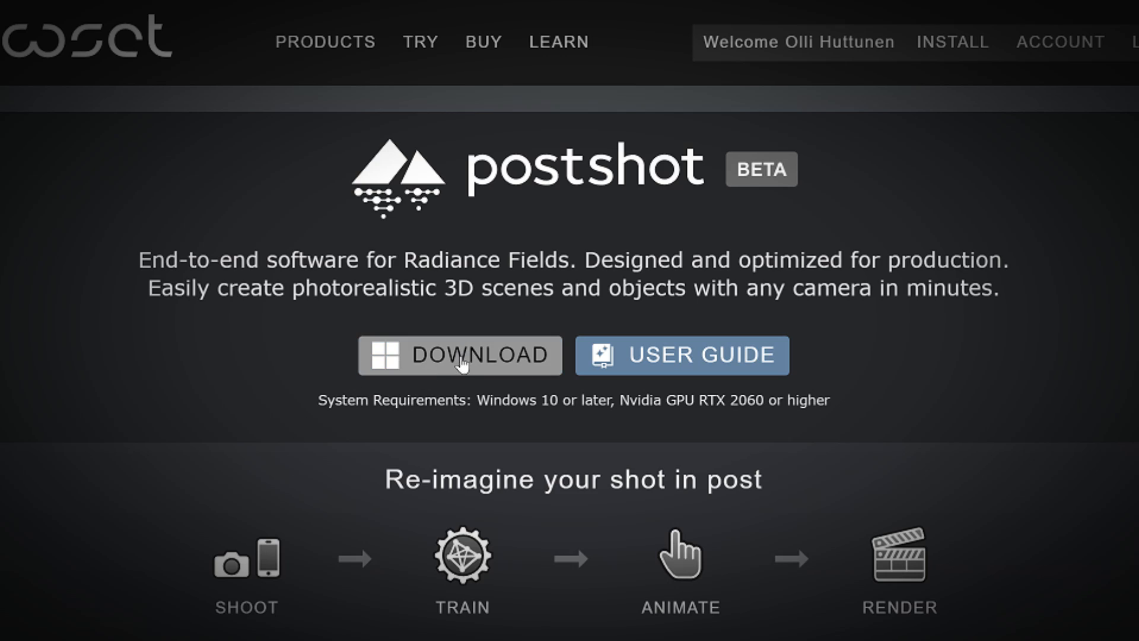